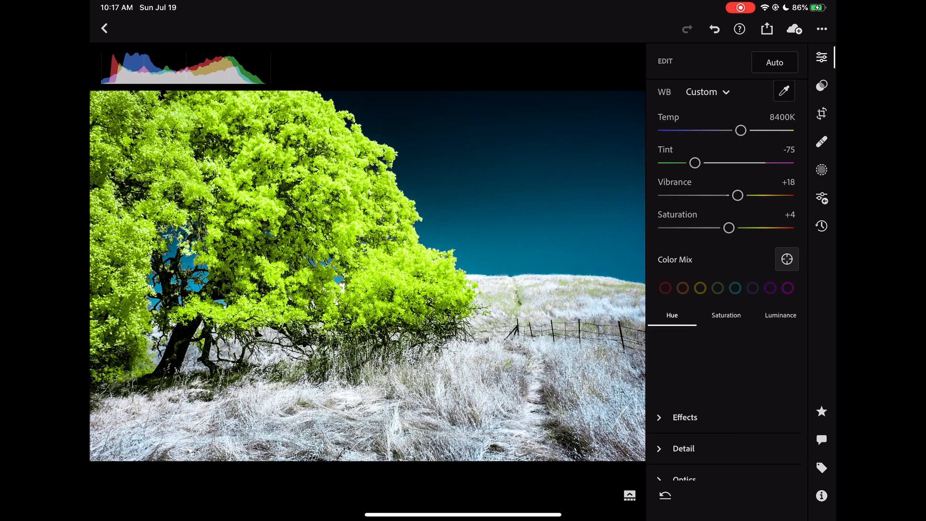
Step: Show the aqua colour-mix sliders, revealing hue -39 and luminance -27
left_click(666, 288)
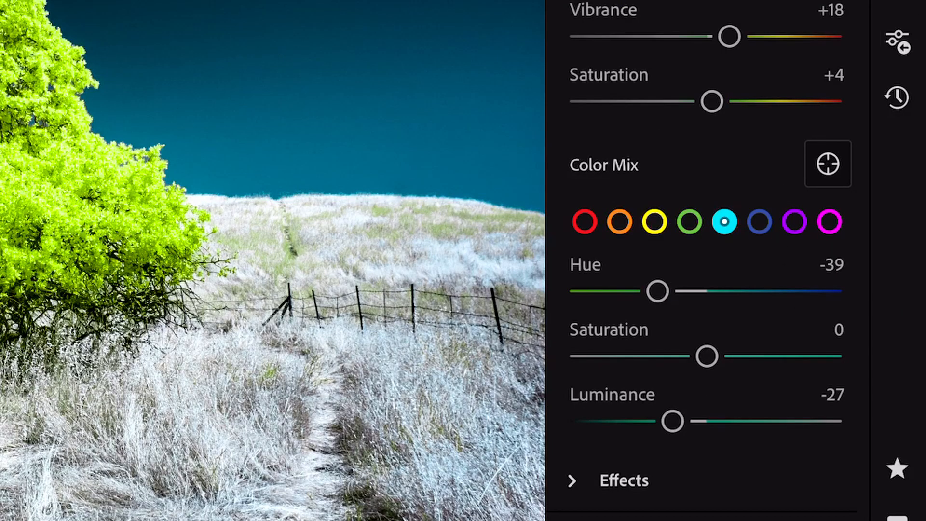
Step: Show the blue colour-mix sliders, revealing hue -100 and luminance -38
left_click(760, 222)
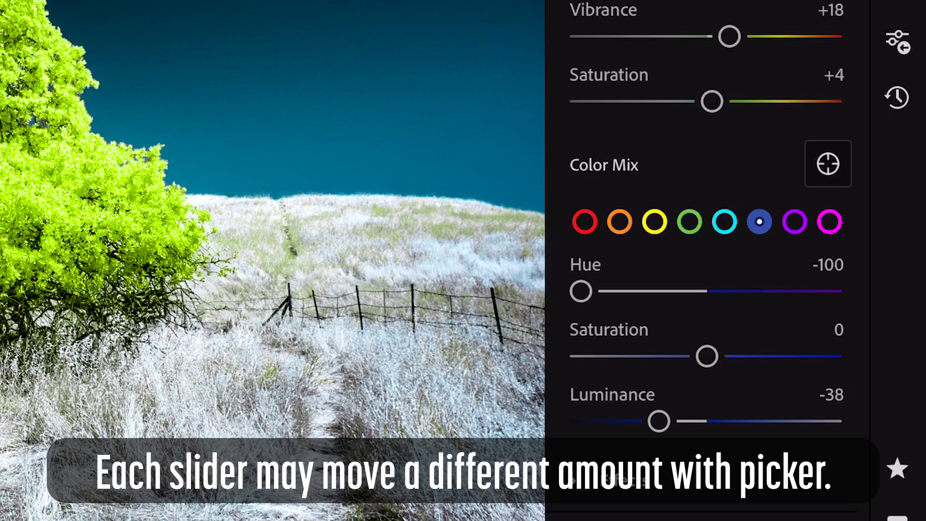
left_click(726, 222)
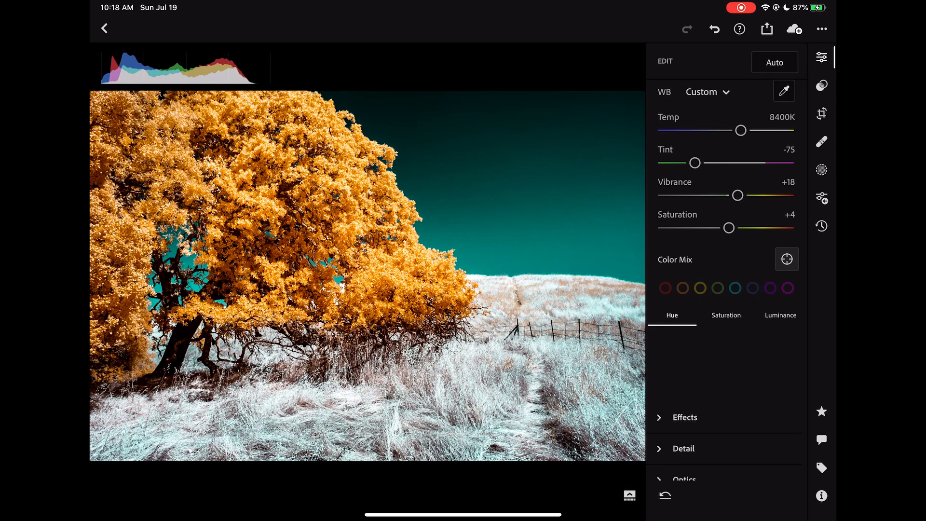
Step: Reset the colour-mix adjustments to zero, then check the yellow swatch's values
left_click(665, 288)
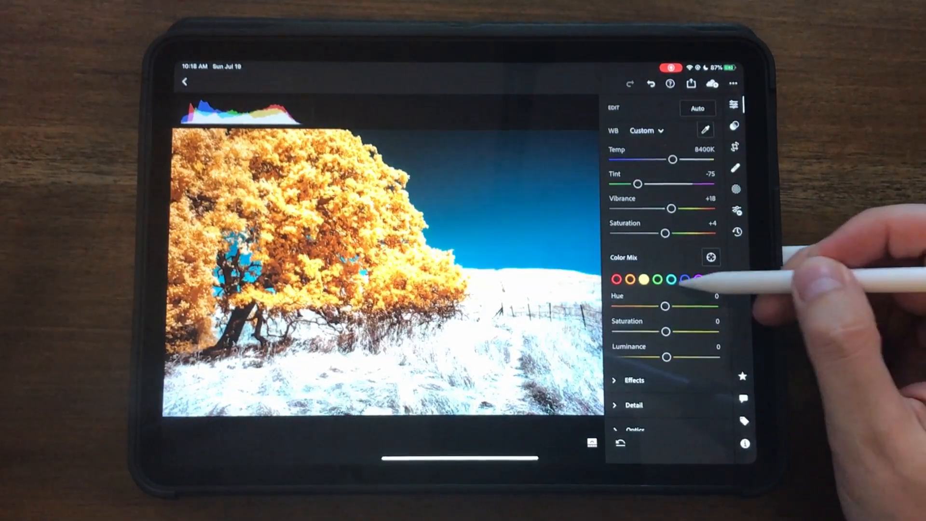
left_click(640, 280)
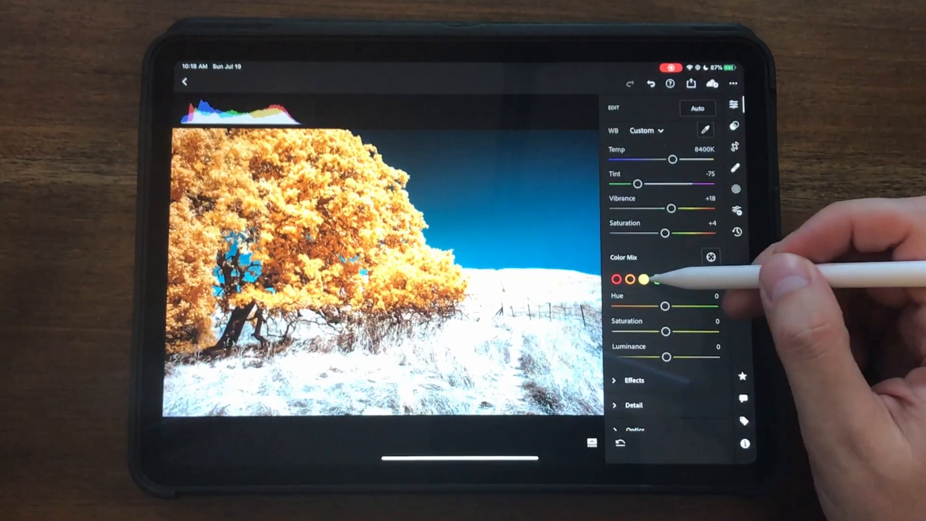